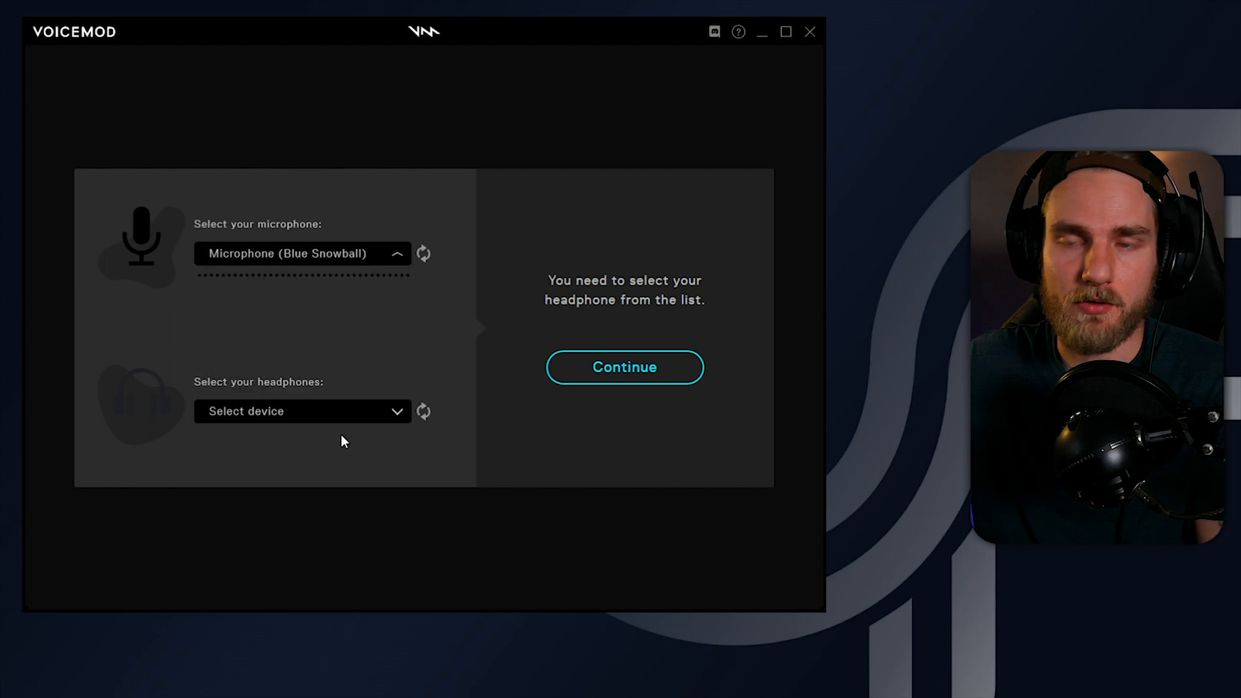
Choose the headphones device in Voicemod's setup screen
{"action": "left_click", "coordinate": [302, 411]}
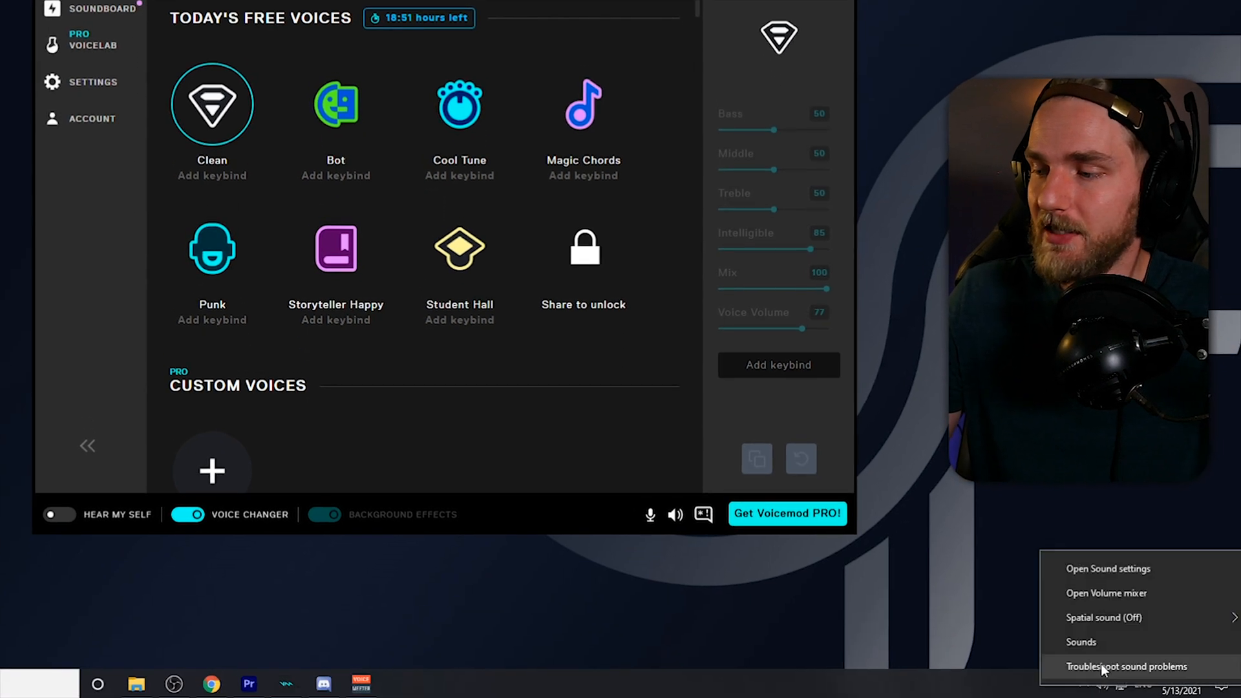
Show the Recording devices list with the Voicemod virtual microphone as default
{"action": "left_click", "coordinate": [1083, 643]}
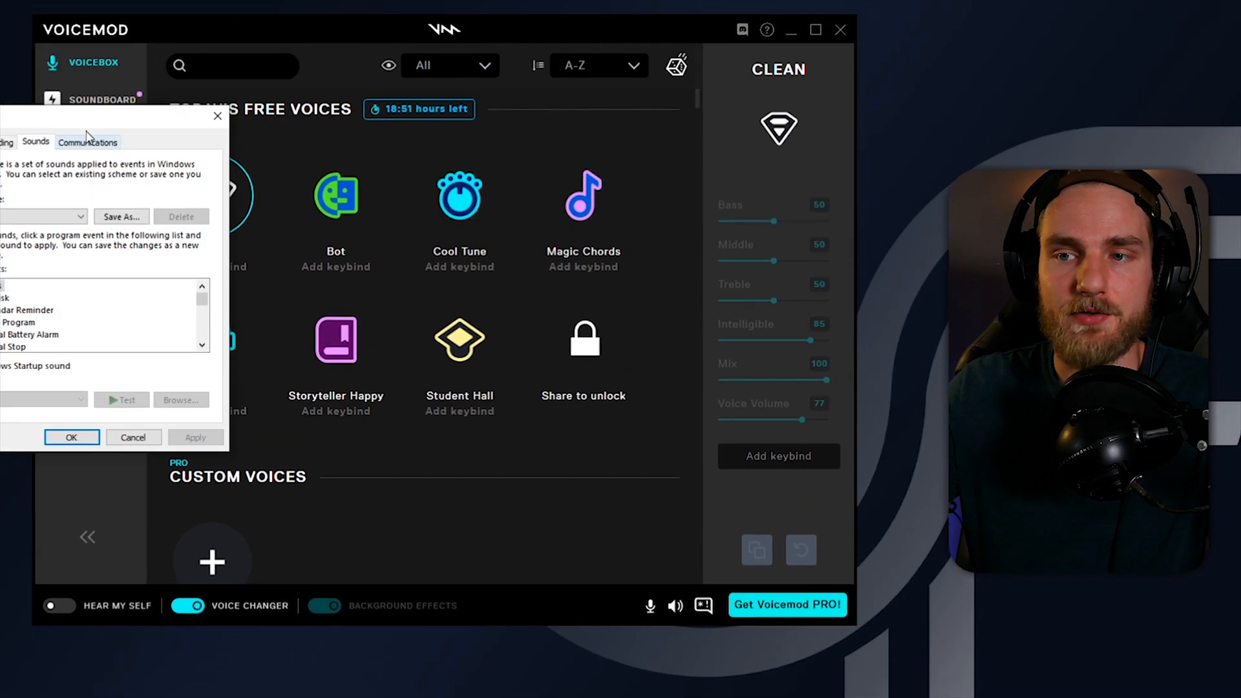
{"action": "left_click", "coordinate": [284, 130]}
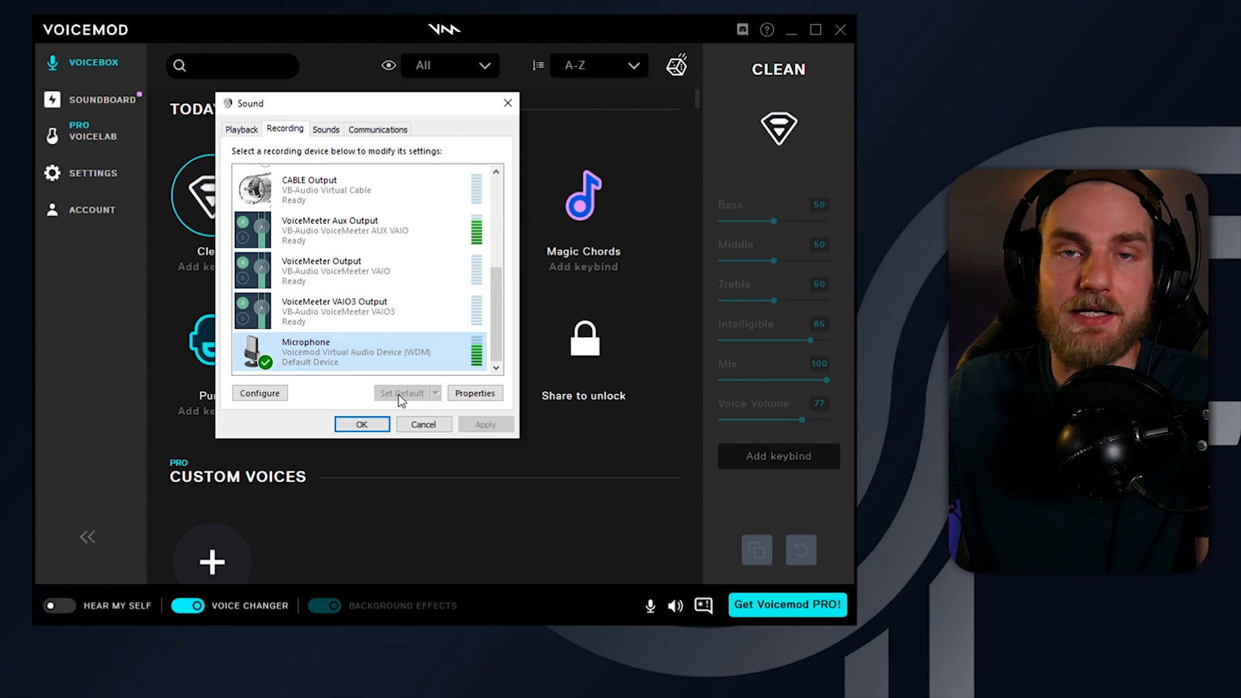
{"action": "left_click", "coordinate": [362, 424]}
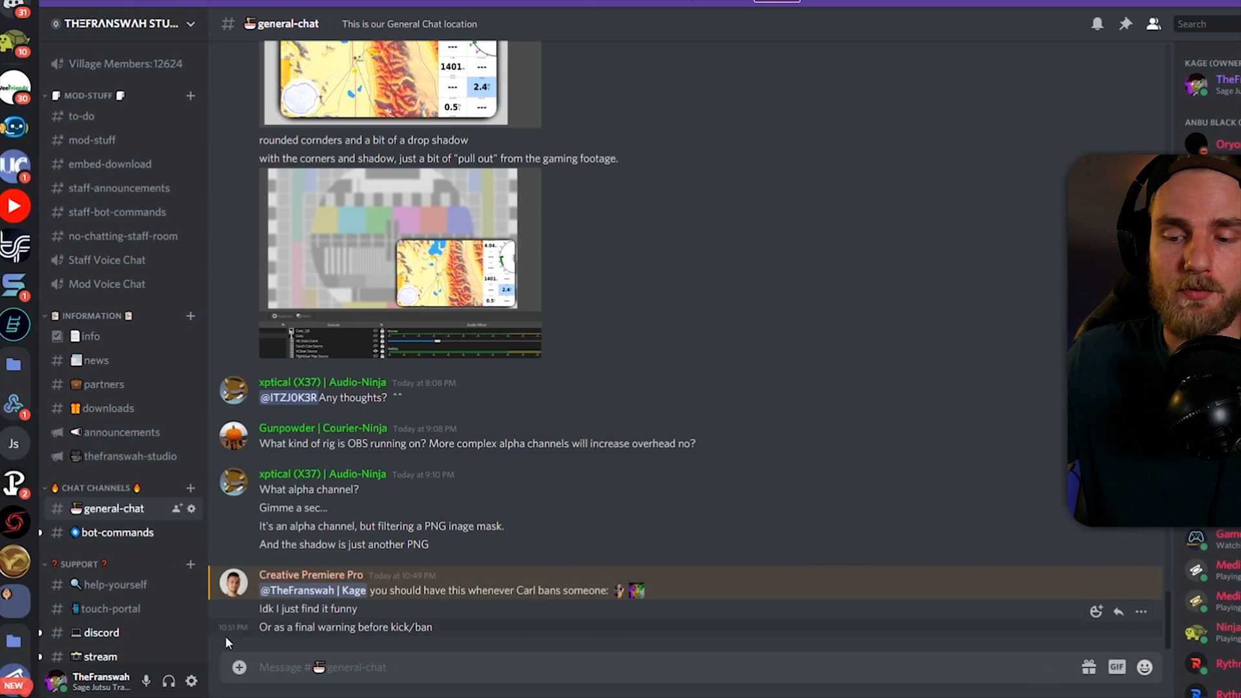
Review Discord's Voice & Video input devices, leaving Default selected for now
{"action": "left_click", "coordinate": [193, 680]}
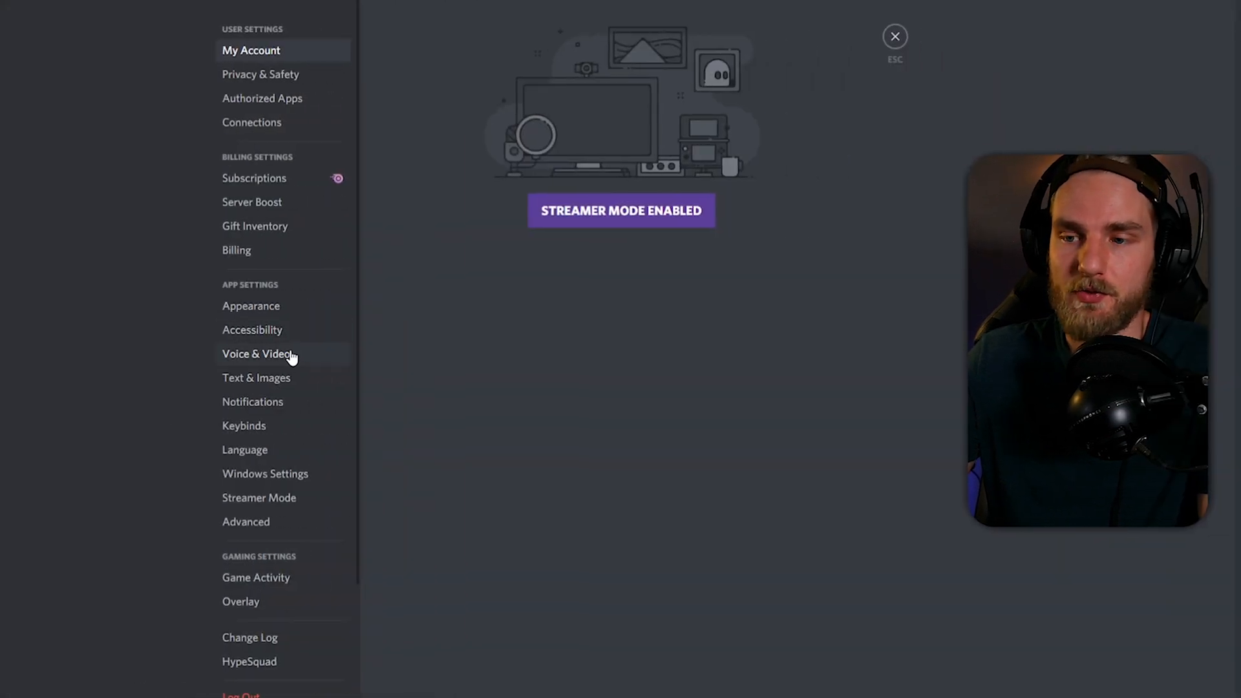
{"action": "left_click", "coordinate": [256, 354]}
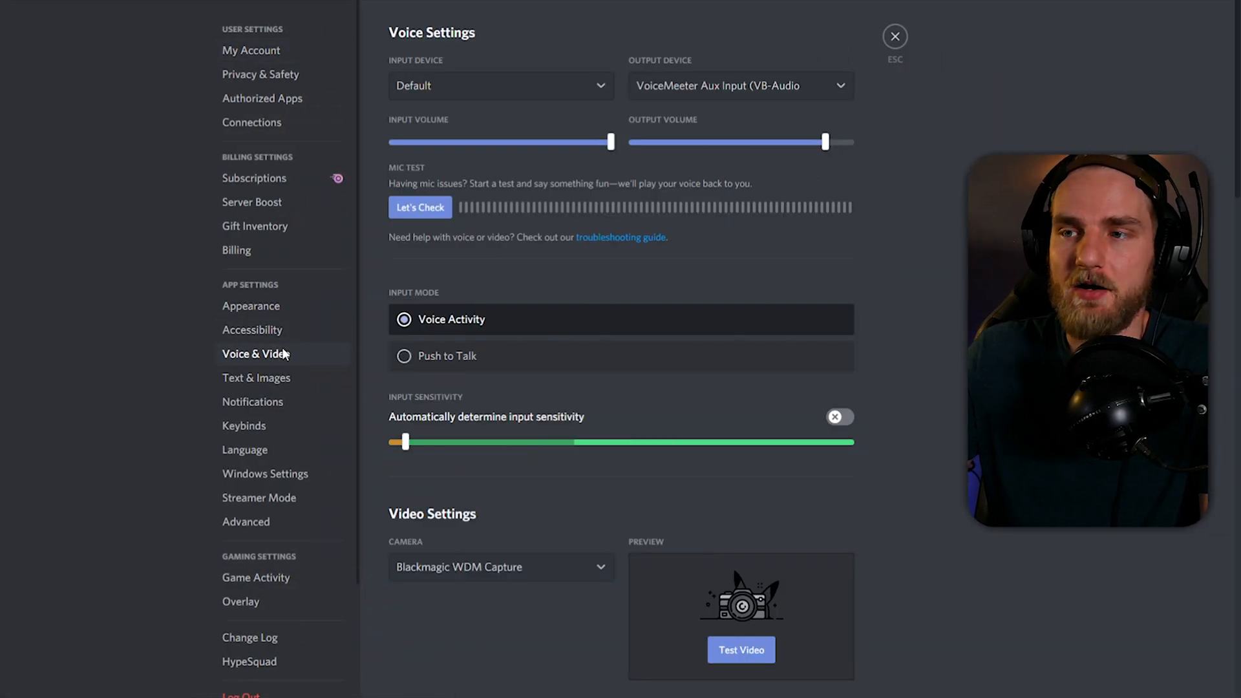
{"action": "left_click", "coordinate": [501, 85]}
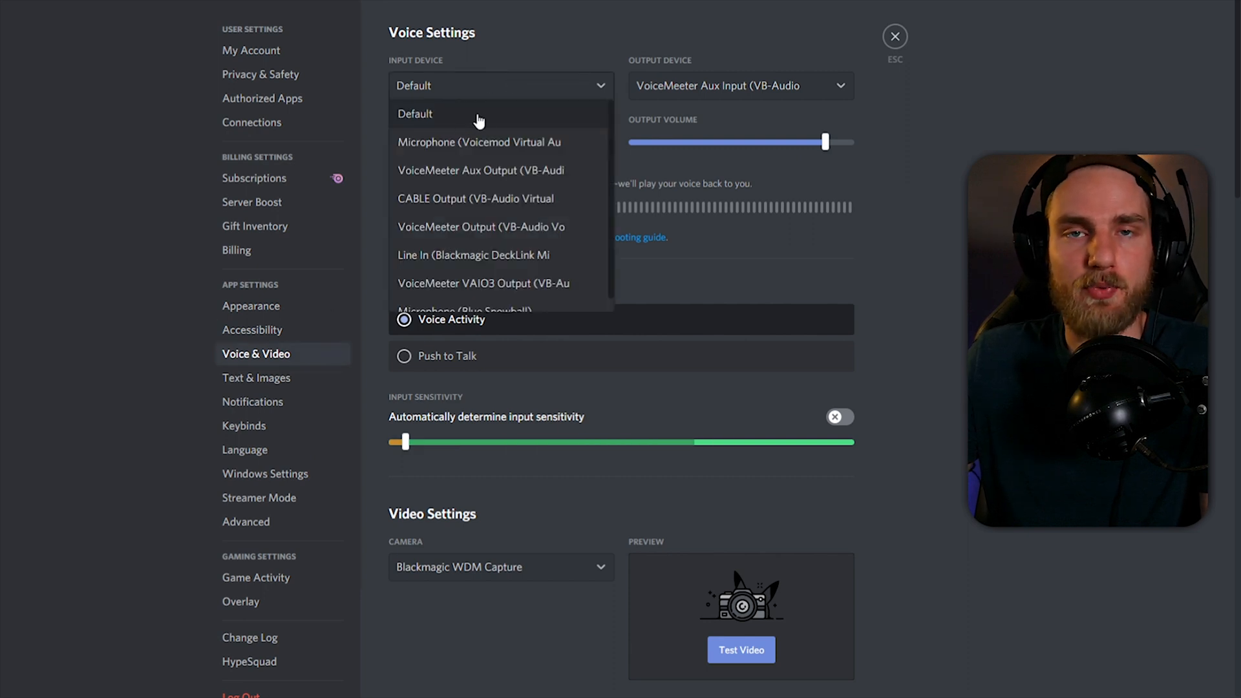
{"action": "left_click", "coordinate": [414, 113]}
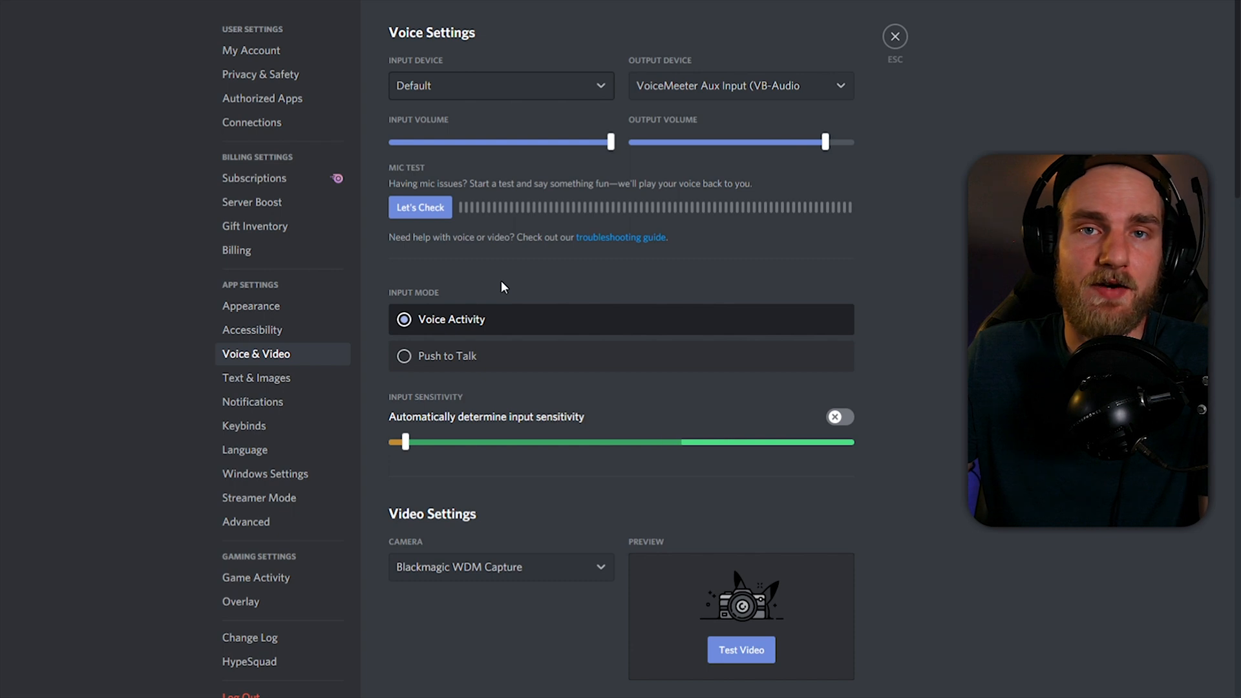
{"action": "mouse_move", "coordinate": [499, 272]}
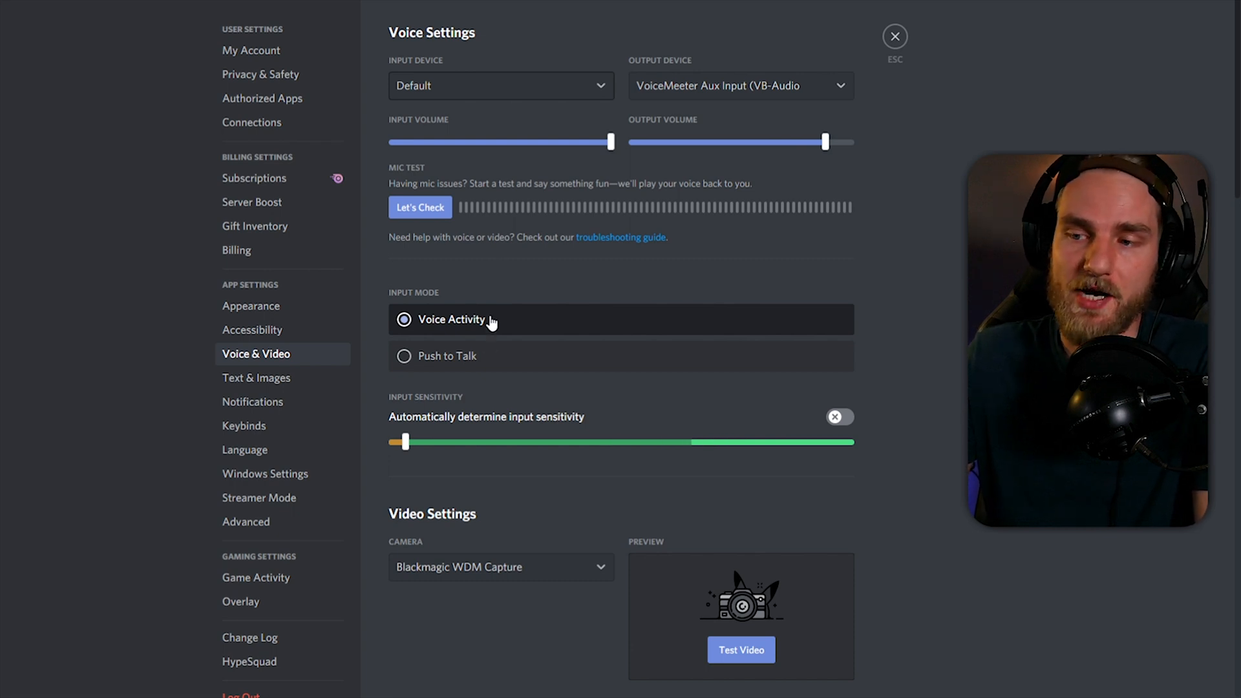
{"action": "mouse_move", "coordinate": [453, 458]}
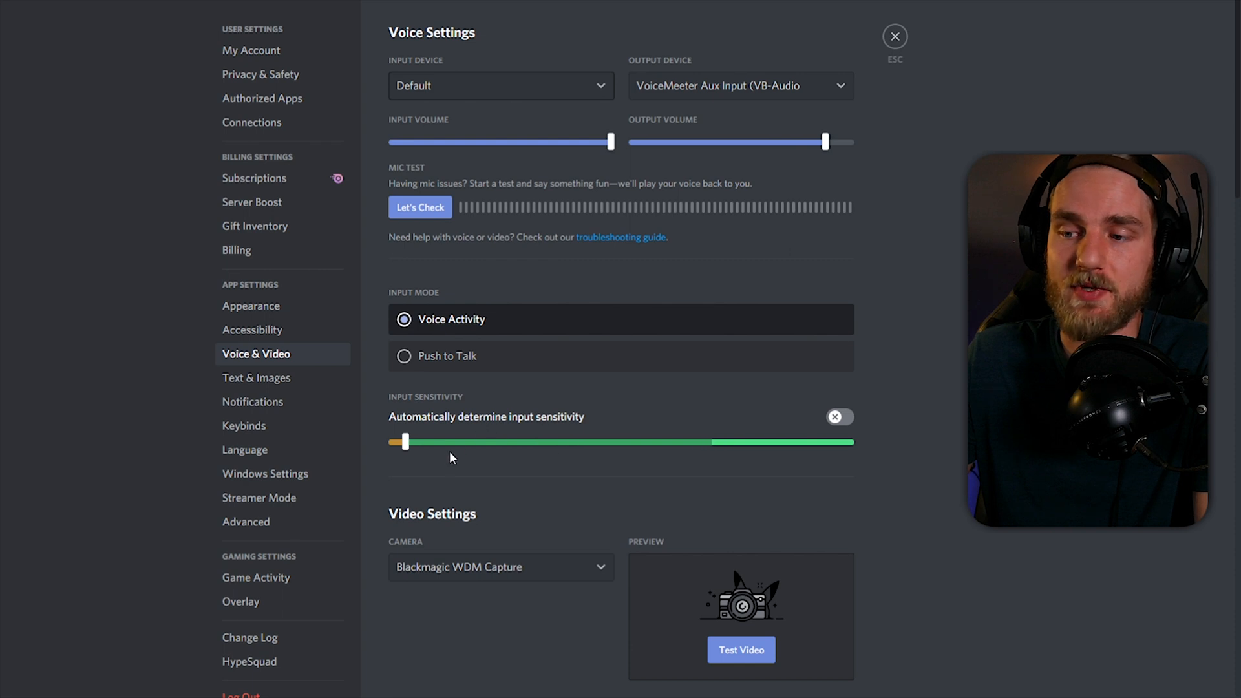
{"action": "mouse_move", "coordinate": [535, 458]}
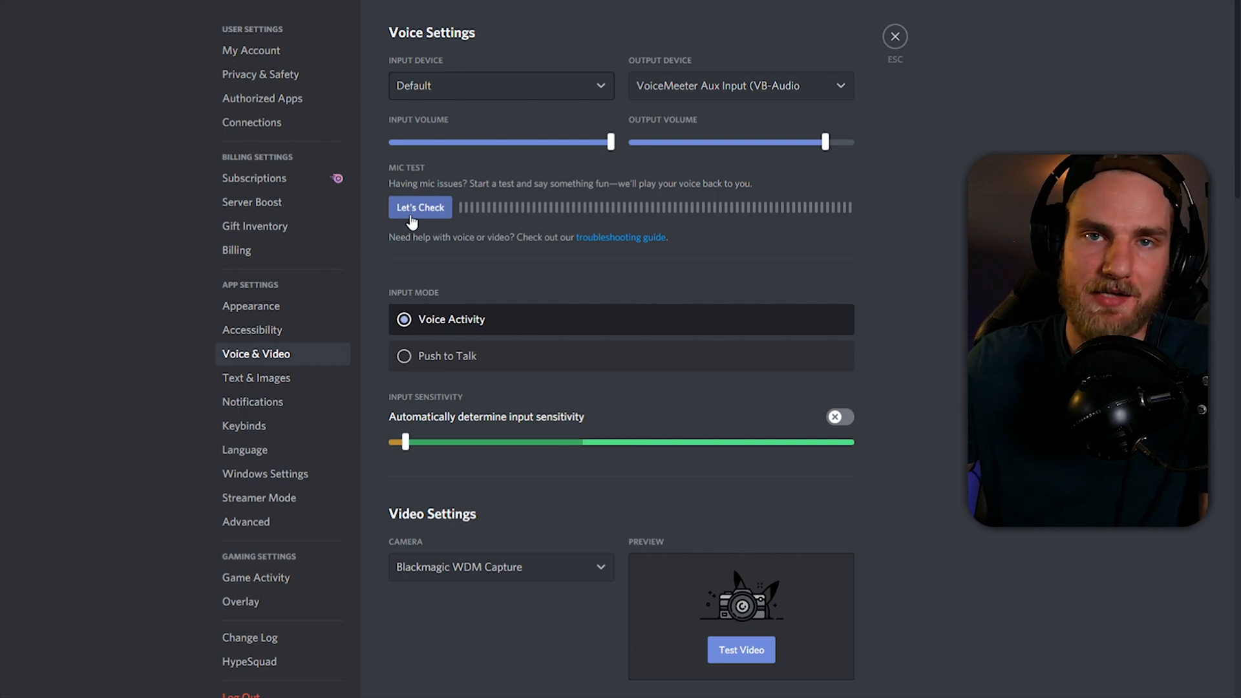
{"action": "mouse_move", "coordinate": [427, 228]}
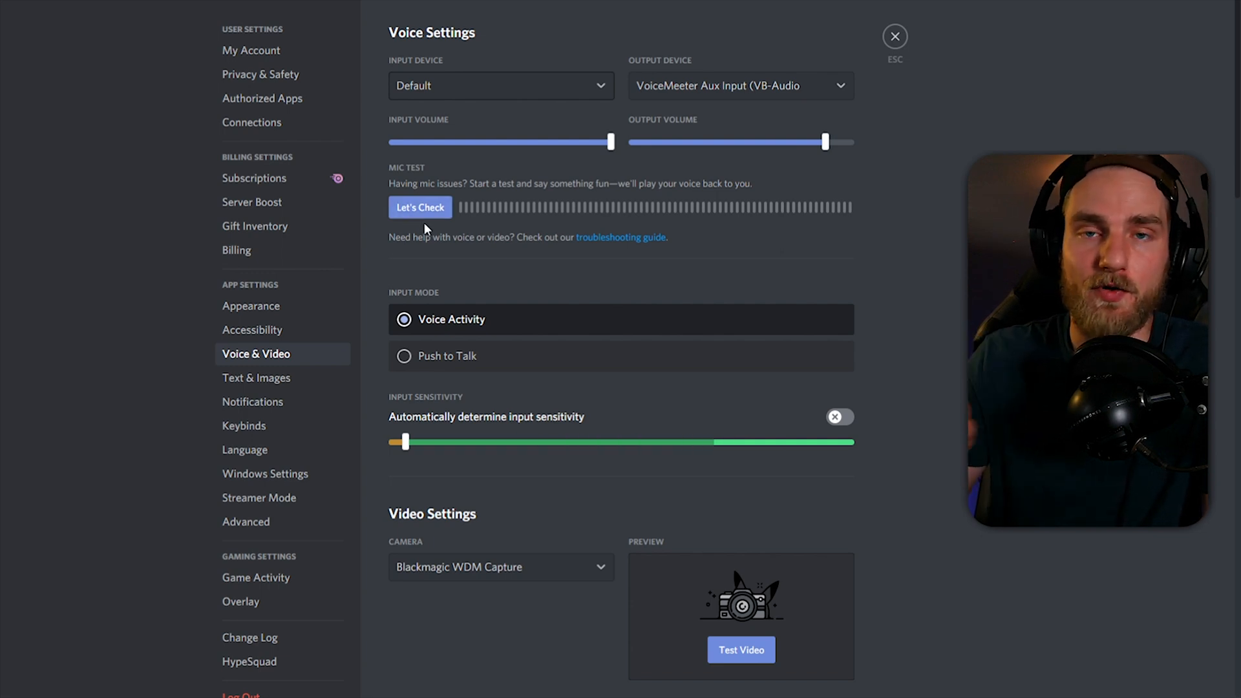
{"action": "mouse_move", "coordinate": [701, 93]}
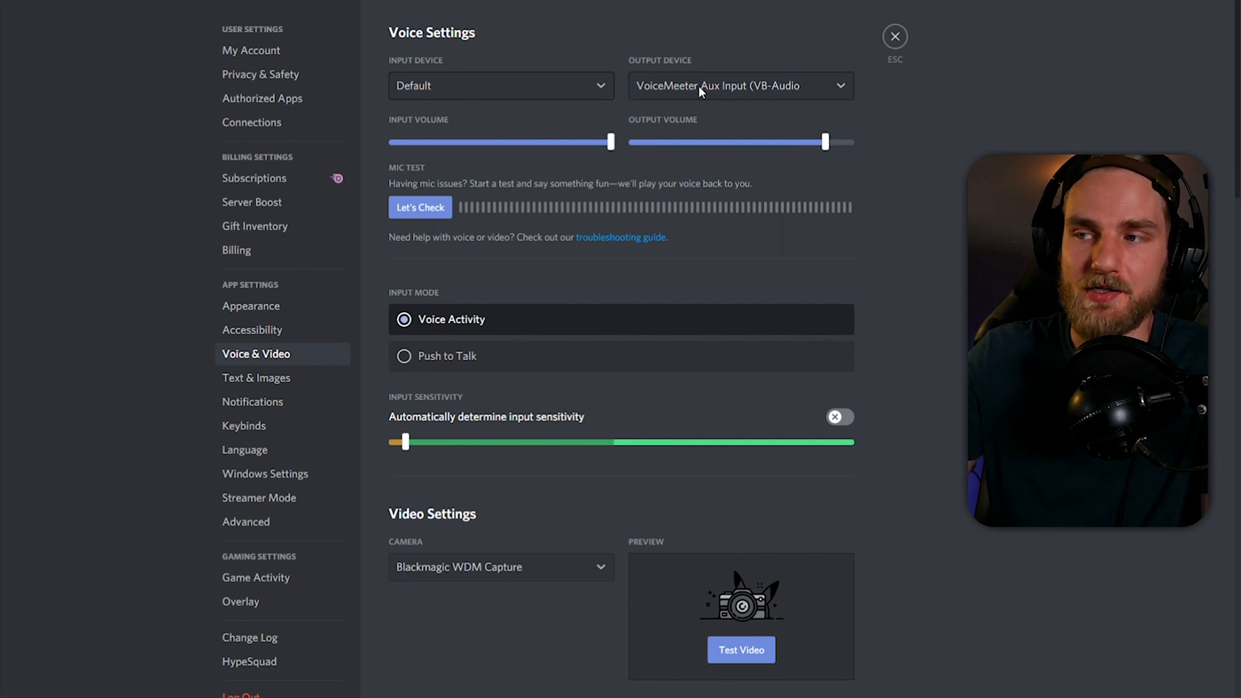
{"action": "mouse_move", "coordinate": [703, 113]}
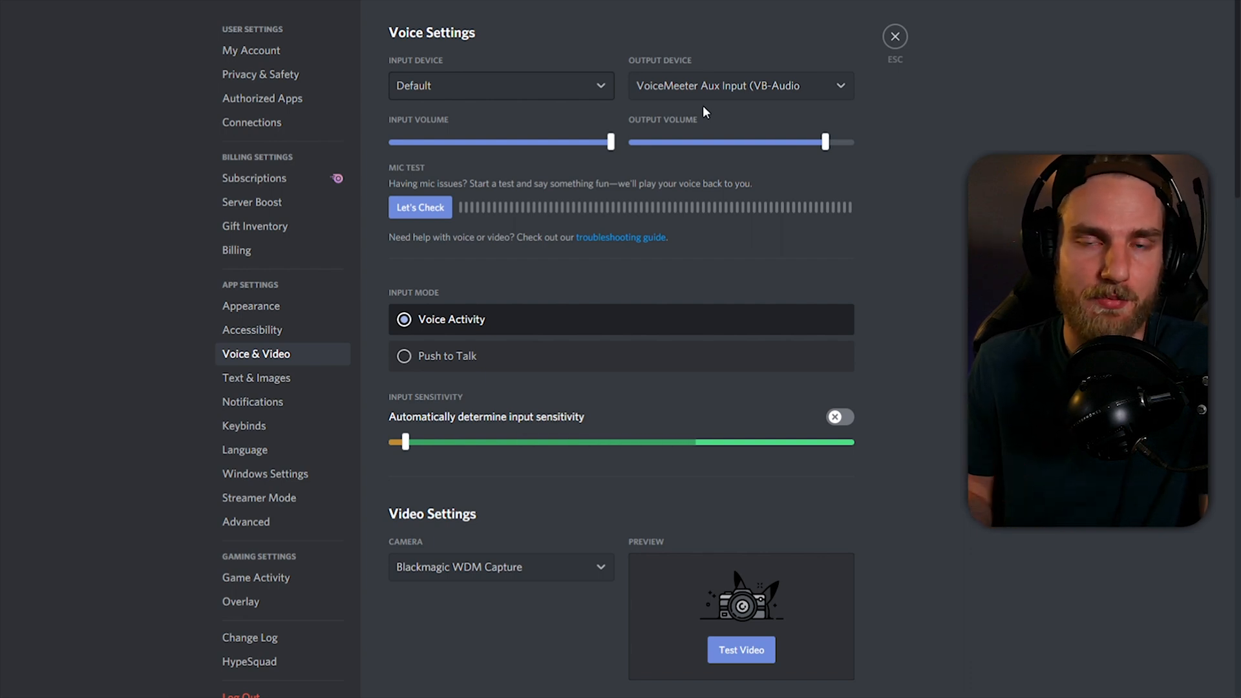
{"action": "mouse_move", "coordinate": [652, 243]}
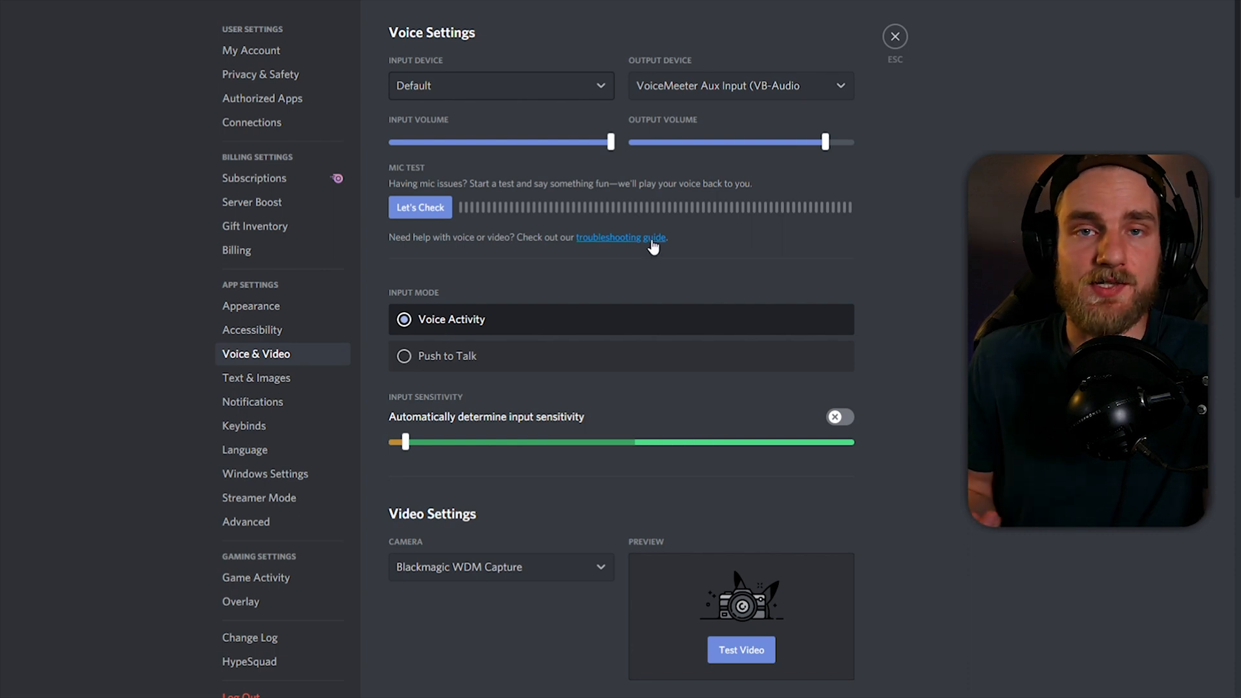
Set Discord's input device to Microphone (Voicemod Virtual Audio)
{"action": "left_click", "coordinate": [502, 86]}
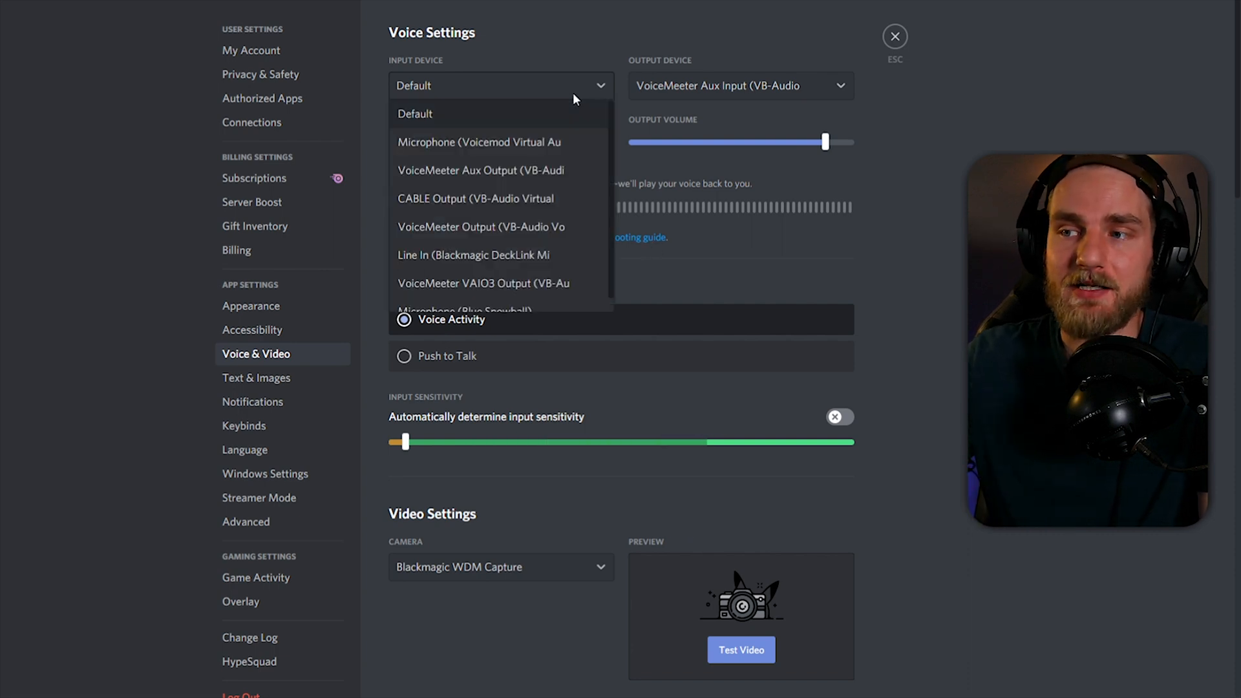
{"action": "mouse_move", "coordinate": [514, 153]}
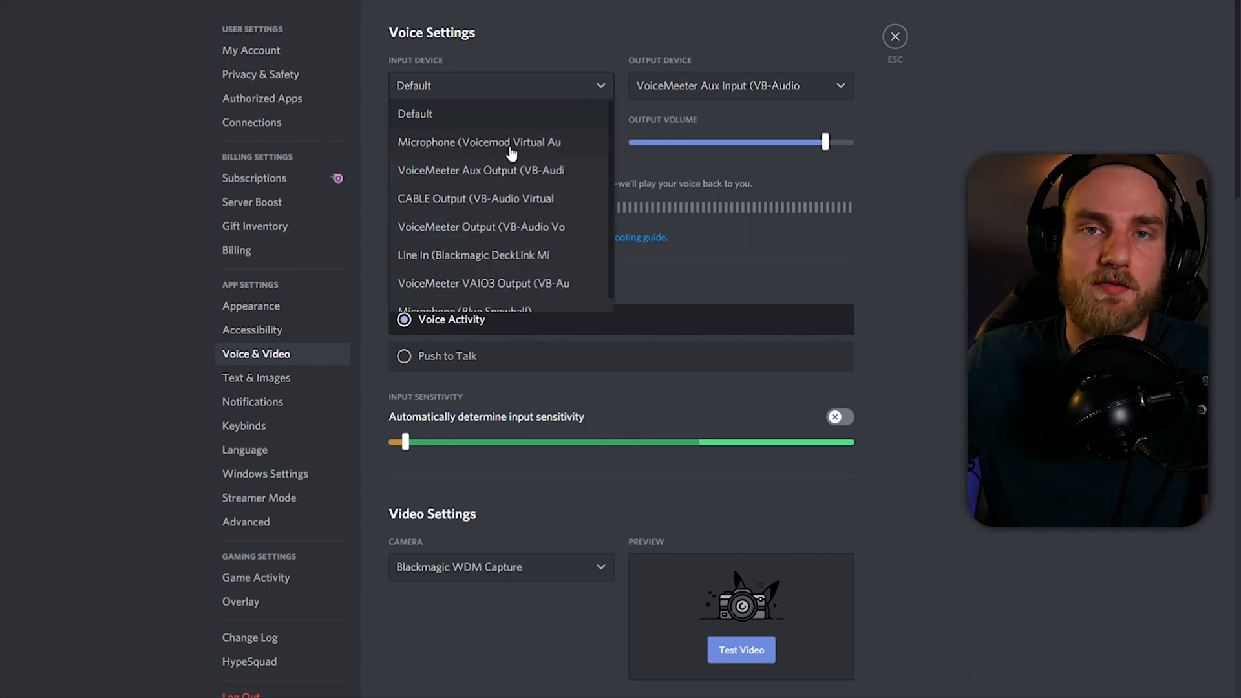
{"action": "left_click", "coordinate": [479, 142]}
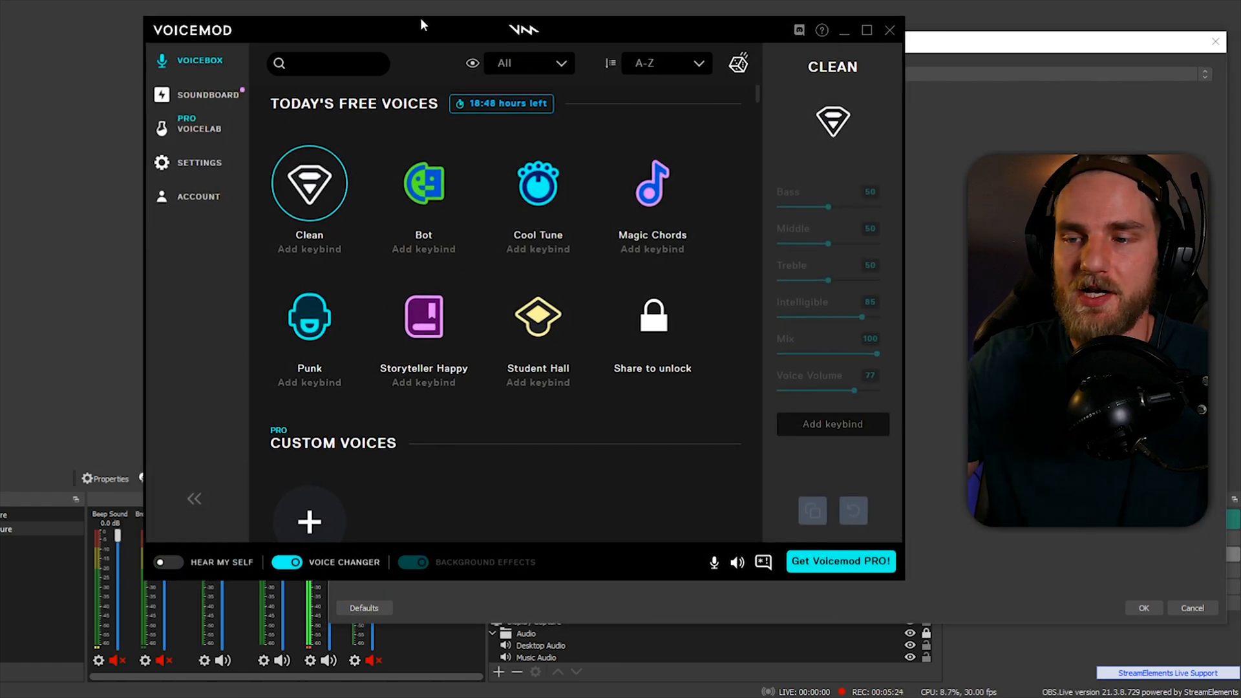
{"action": "left_click", "coordinate": [308, 317]}
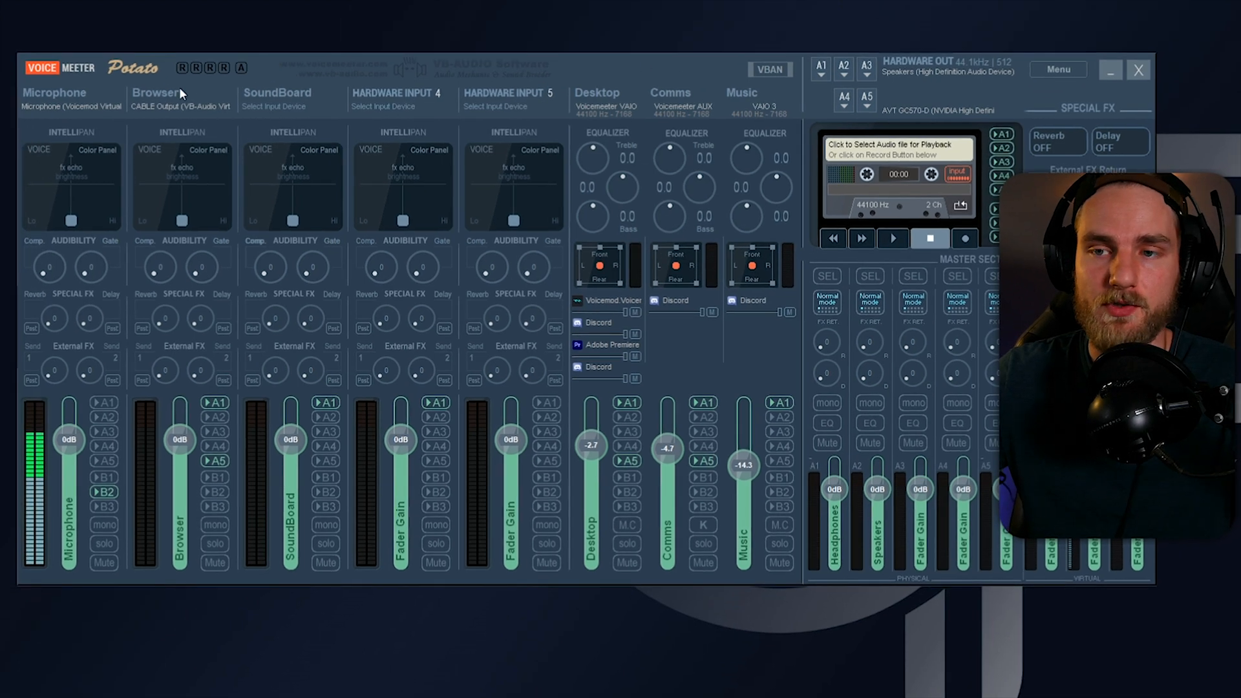
Show the device list for Voicemeeter Potato's first hardware input strip
{"action": "left_click", "coordinate": [67, 106]}
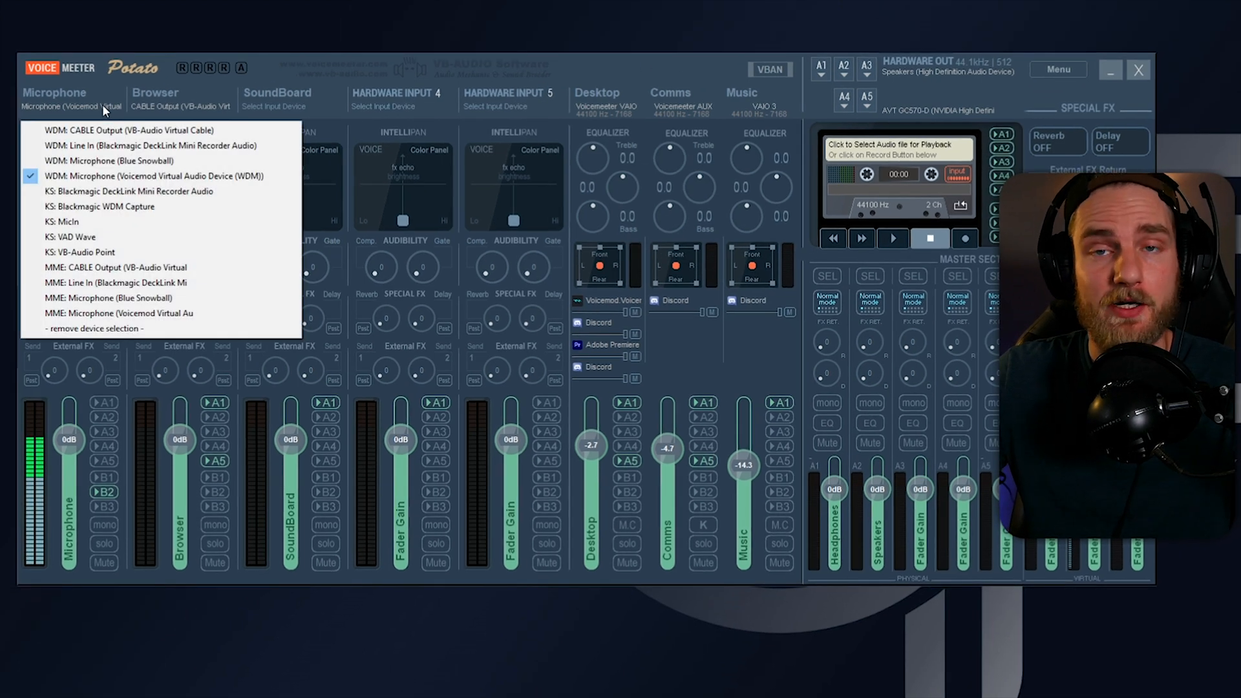
{"action": "mouse_move", "coordinate": [119, 160]}
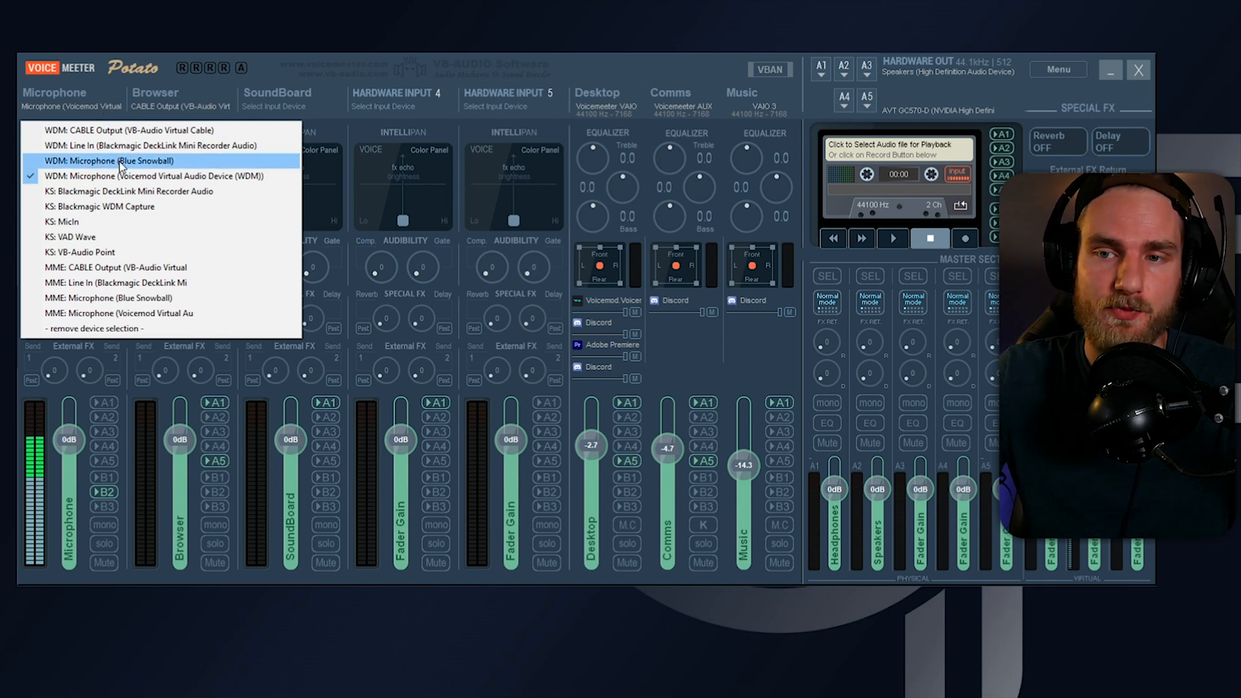
{"action": "mouse_move", "coordinate": [159, 184]}
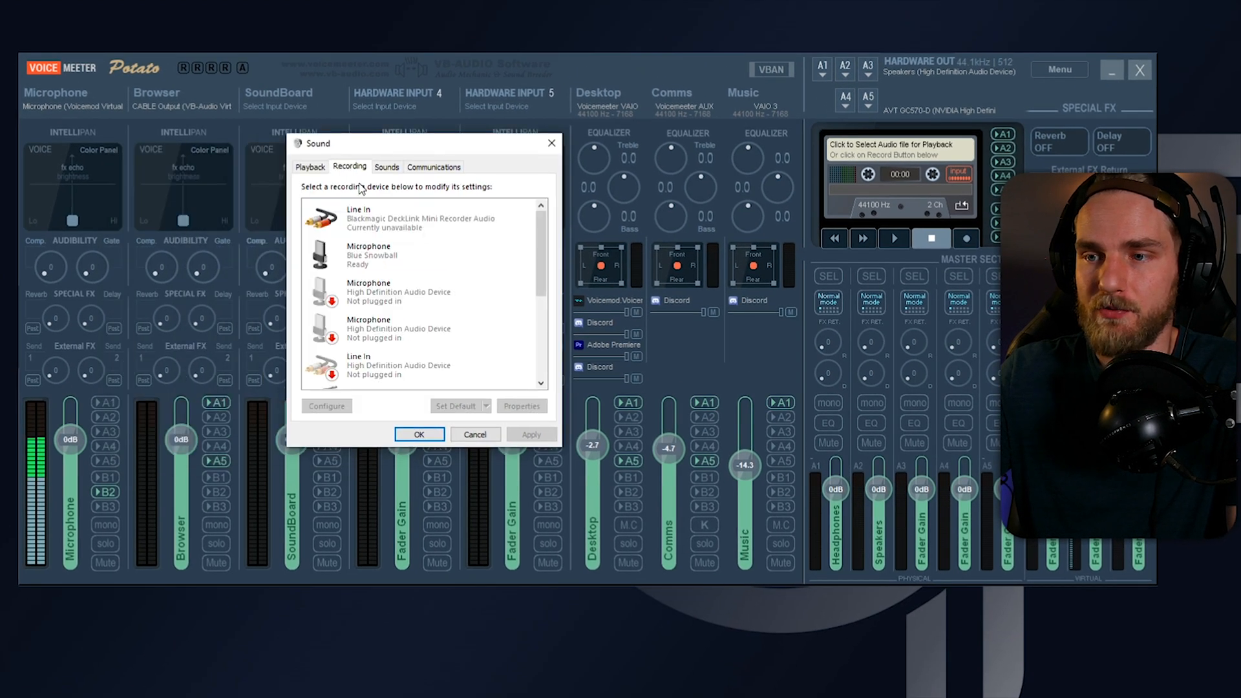
Make VoiceMeeter Aux Output the default Windows recording device
{"action": "scroll", "scroll_direction": "down", "scroll_amount": 3}
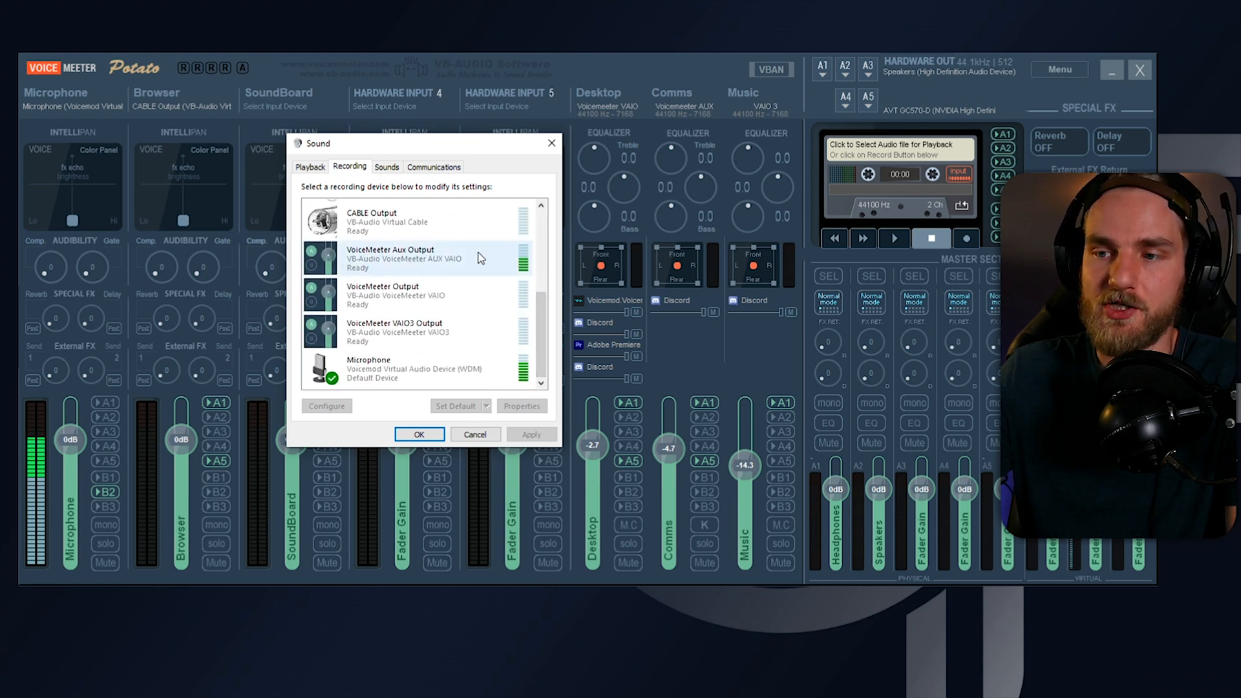
{"action": "left_click", "coordinate": [404, 258]}
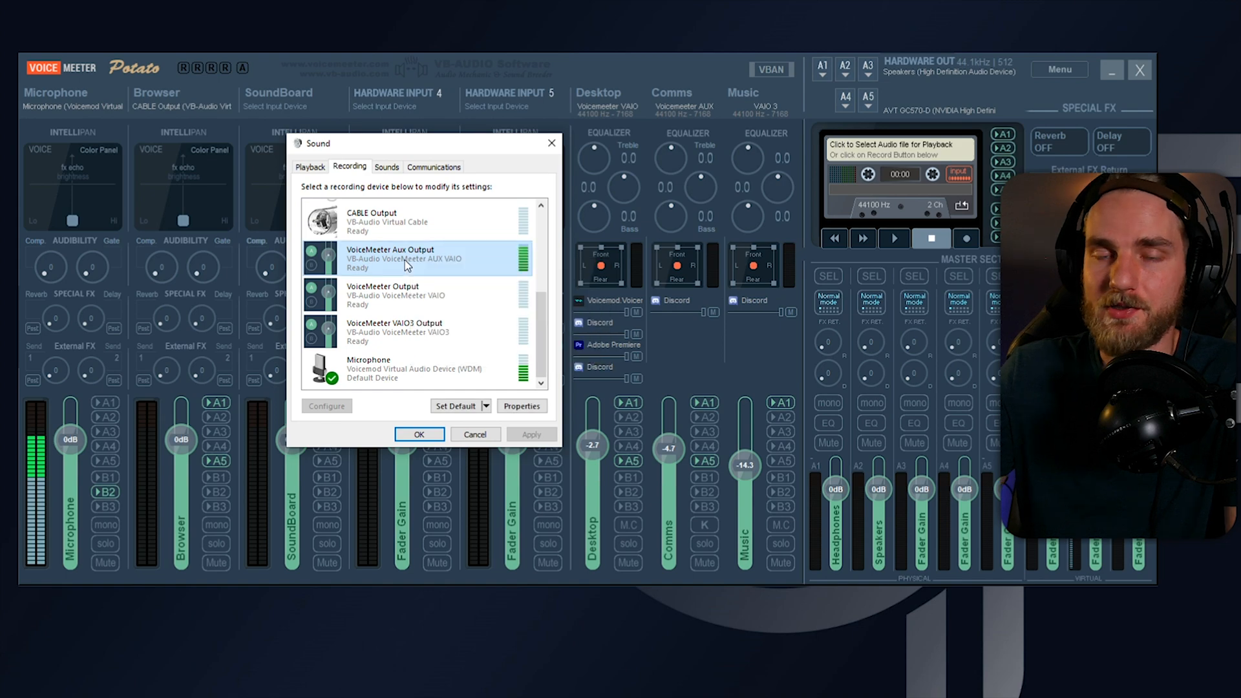
{"action": "left_click", "coordinate": [455, 406]}
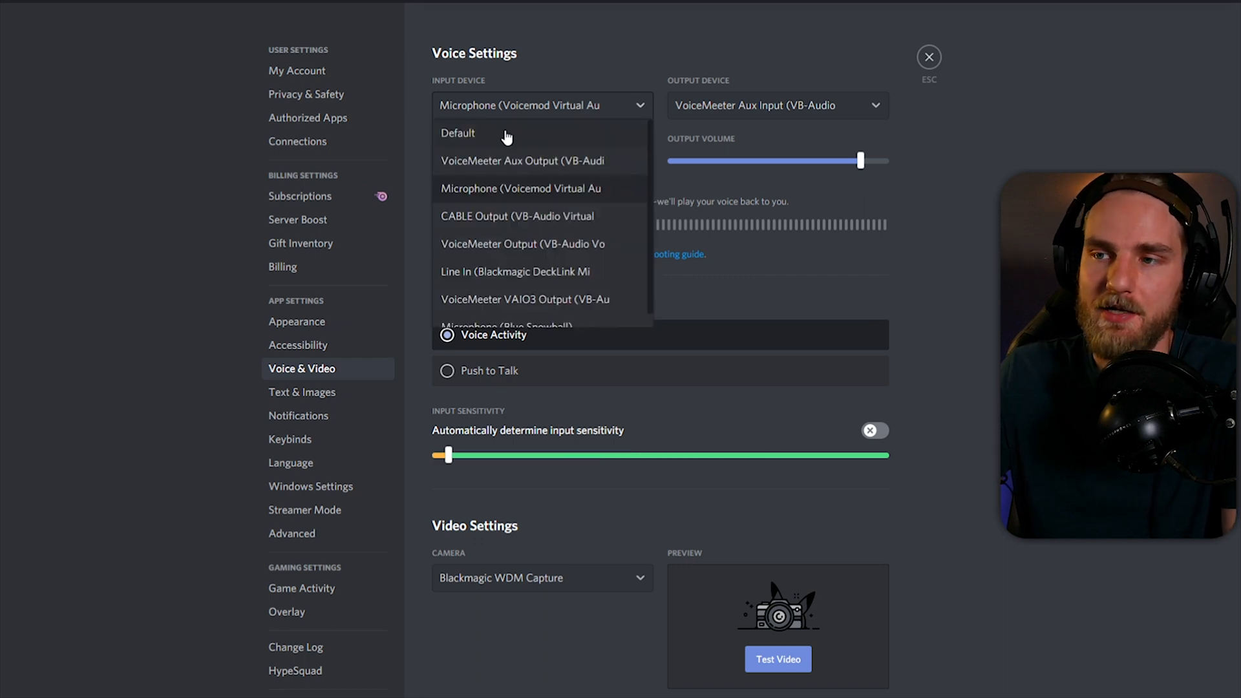
Set Discord's voice input device back to Default
{"action": "left_click", "coordinate": [457, 133]}
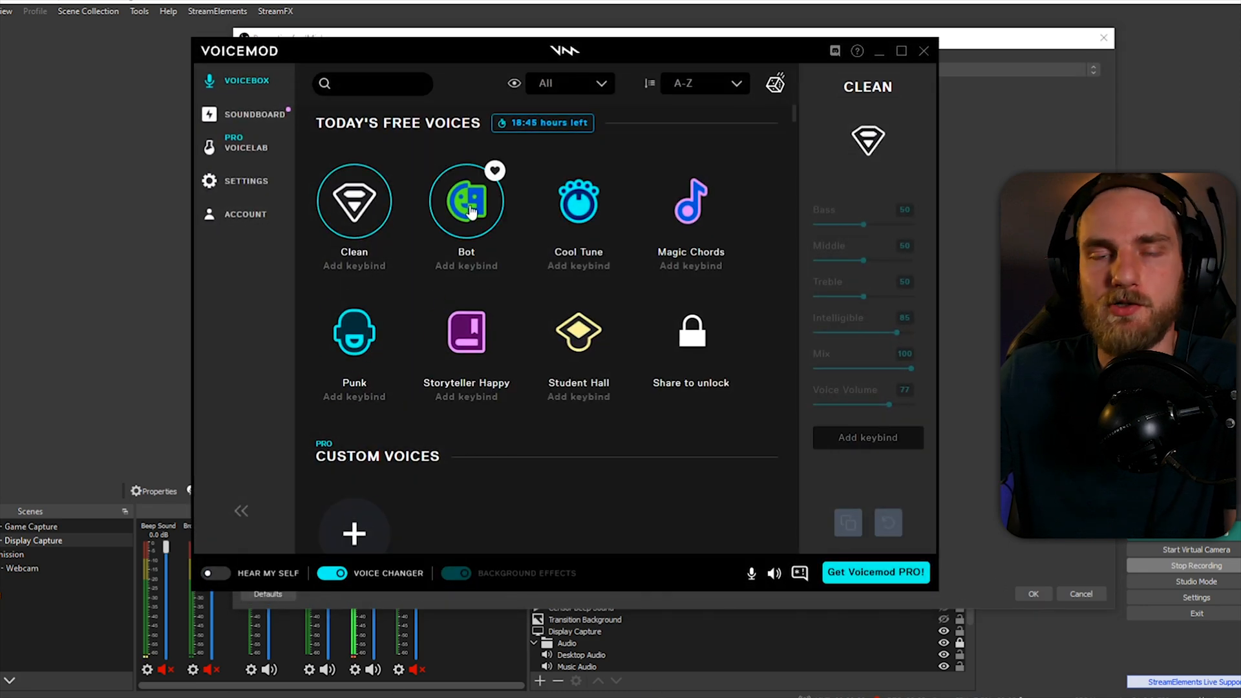
Switch Voicemod to the Bot voice from today's free voices
{"action": "left_click", "coordinate": [466, 202]}
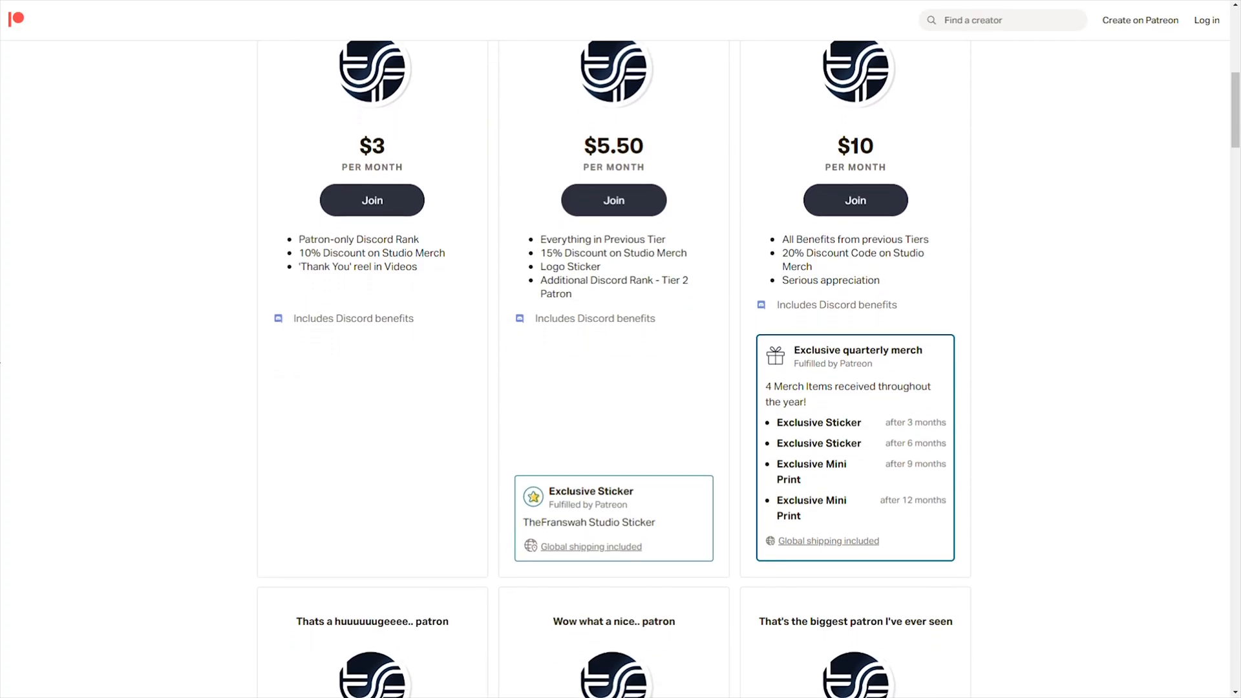
{"action": "scroll", "scroll_direction": "down", "scroll_amount": 3}
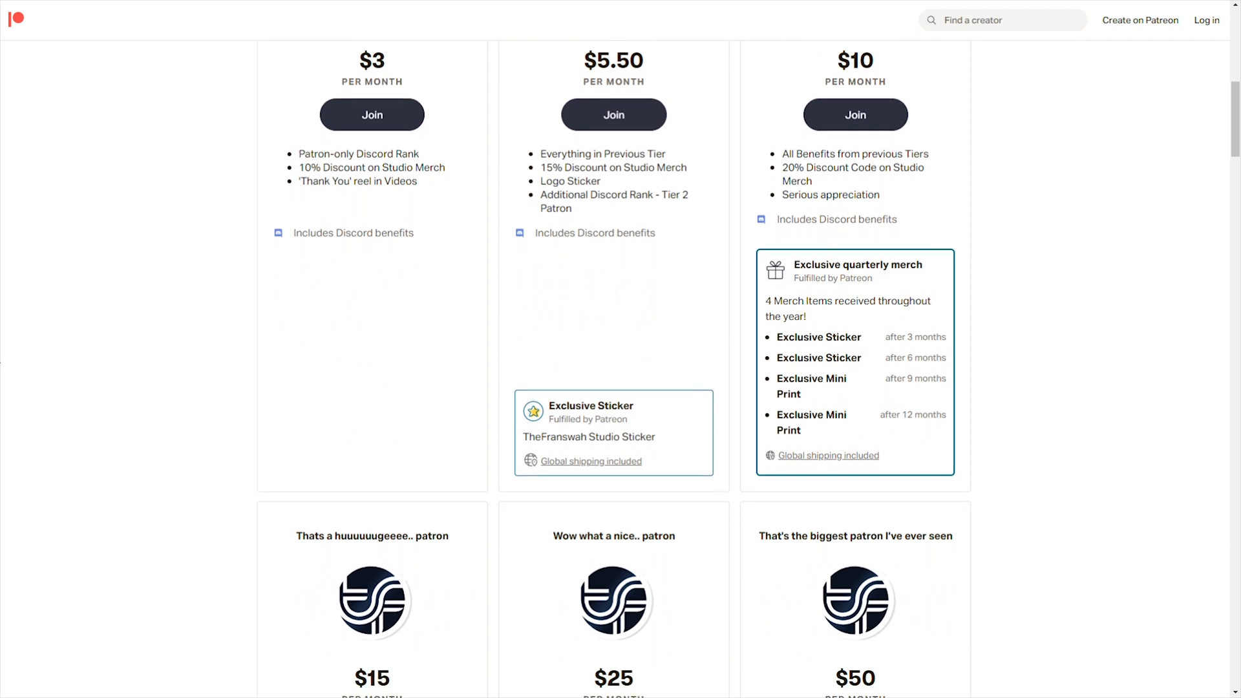
{"action": "scroll", "scroll_direction": "down", "scroll_amount": 3}
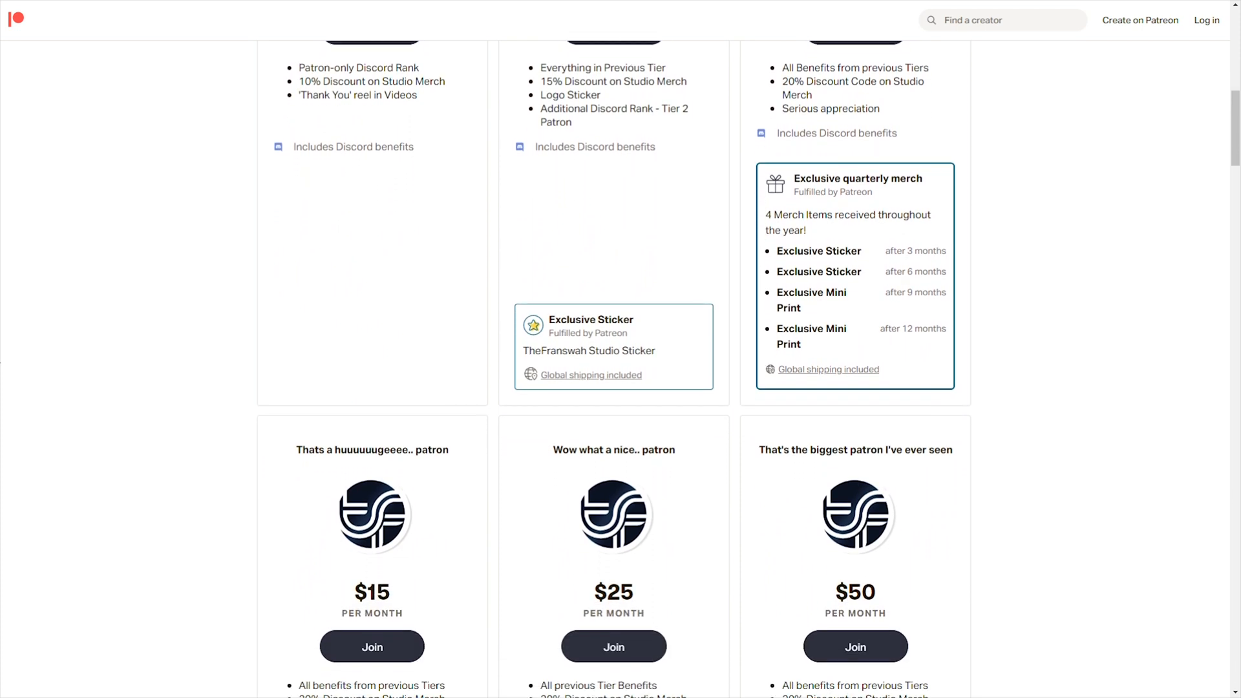
{"action": "scroll", "scroll_direction": "down", "scroll_amount": 3}
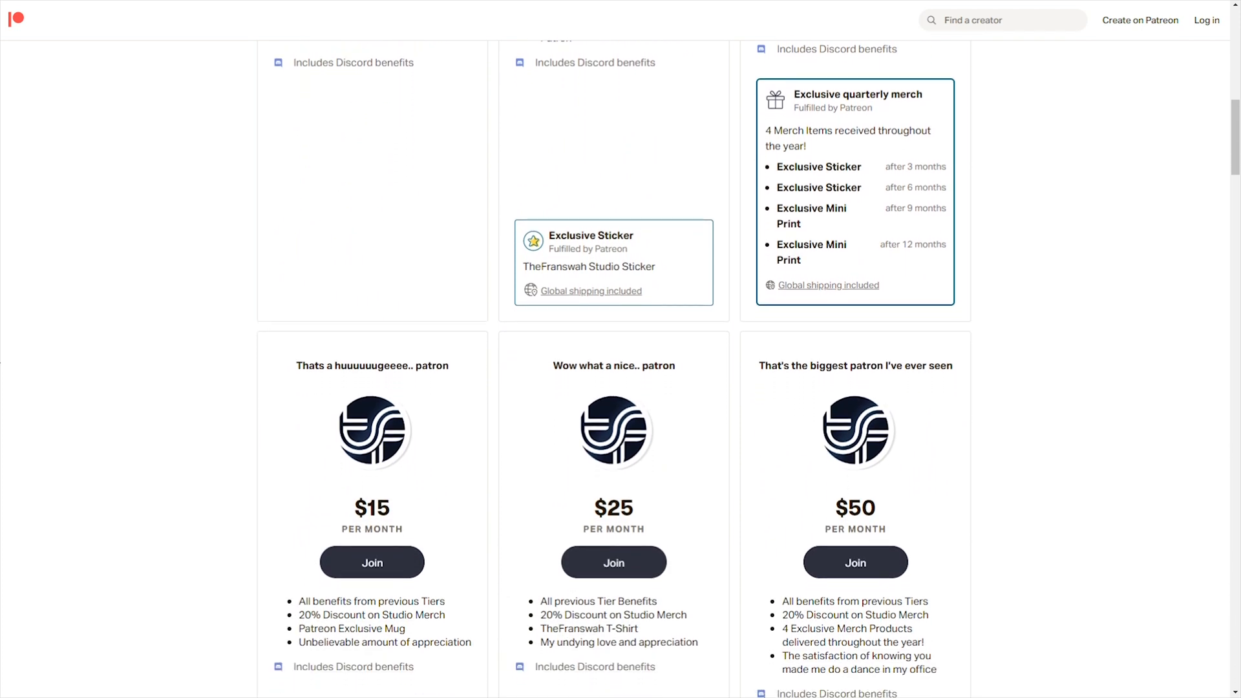
{"action": "scroll", "scroll_direction": "down", "scroll_amount": 3}
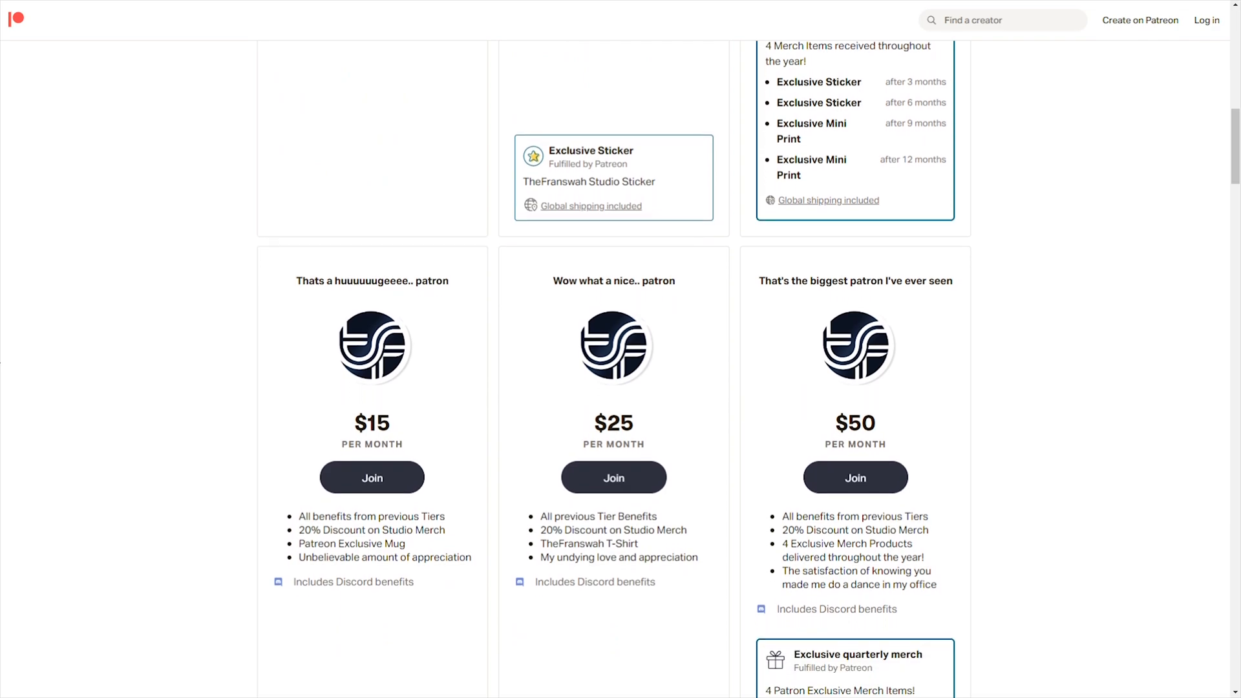